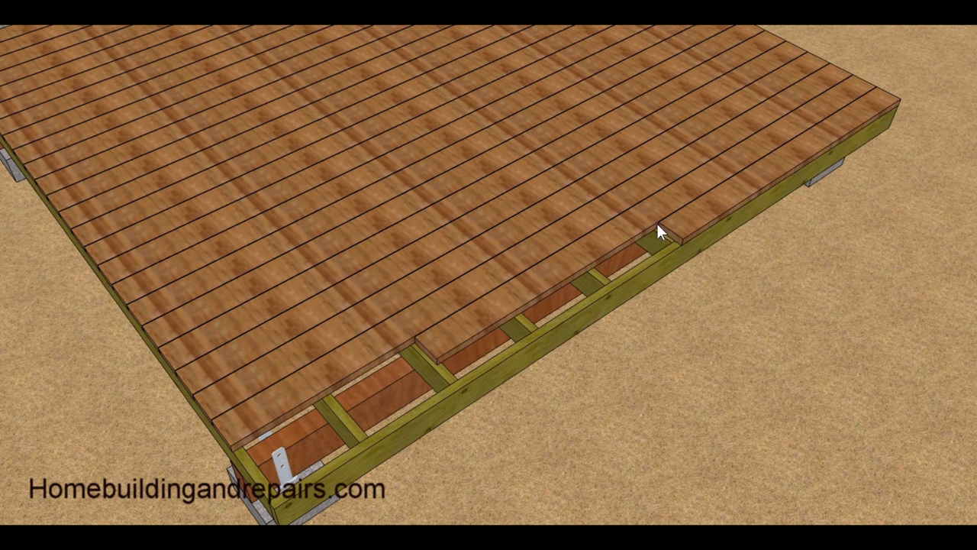
mouse_move(669, 247)
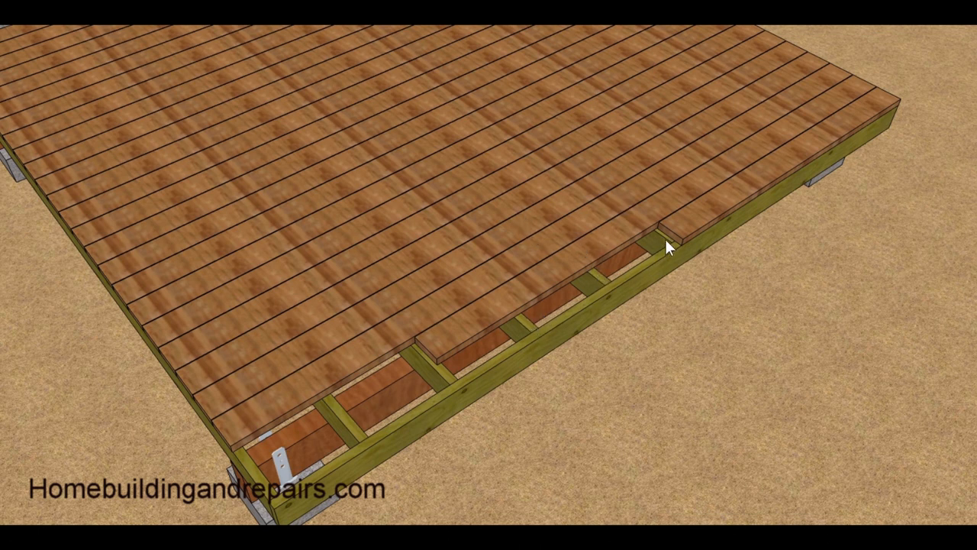
mouse_move(671, 241)
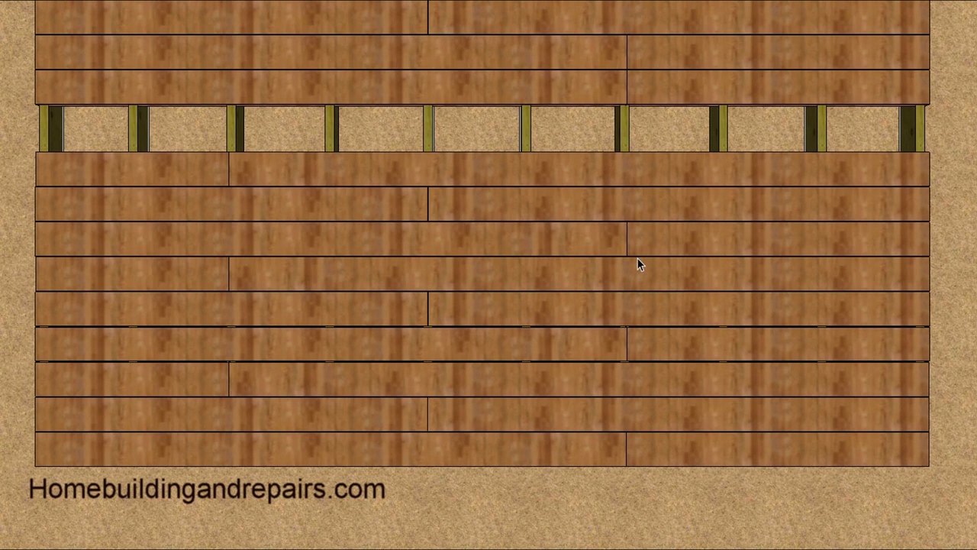
mouse_move(427, 405)
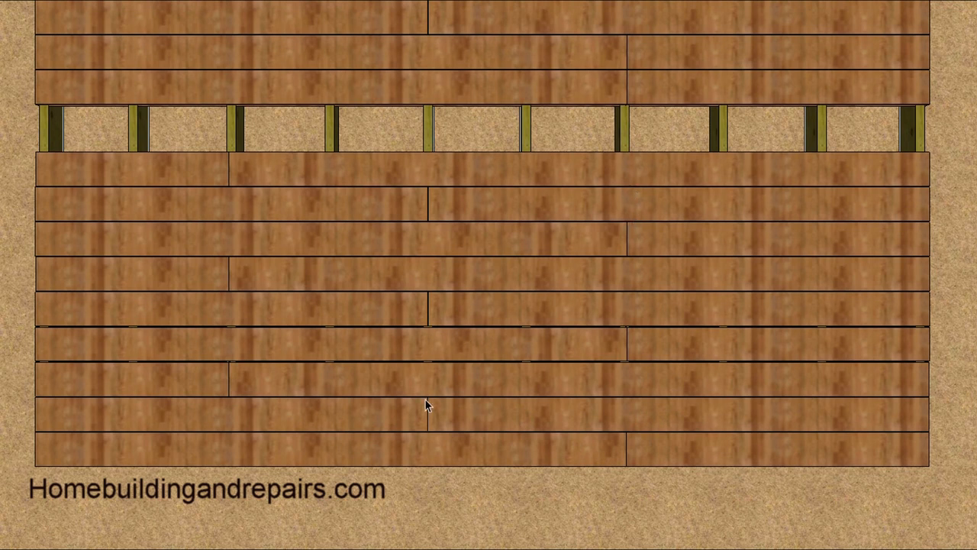
mouse_move(217, 174)
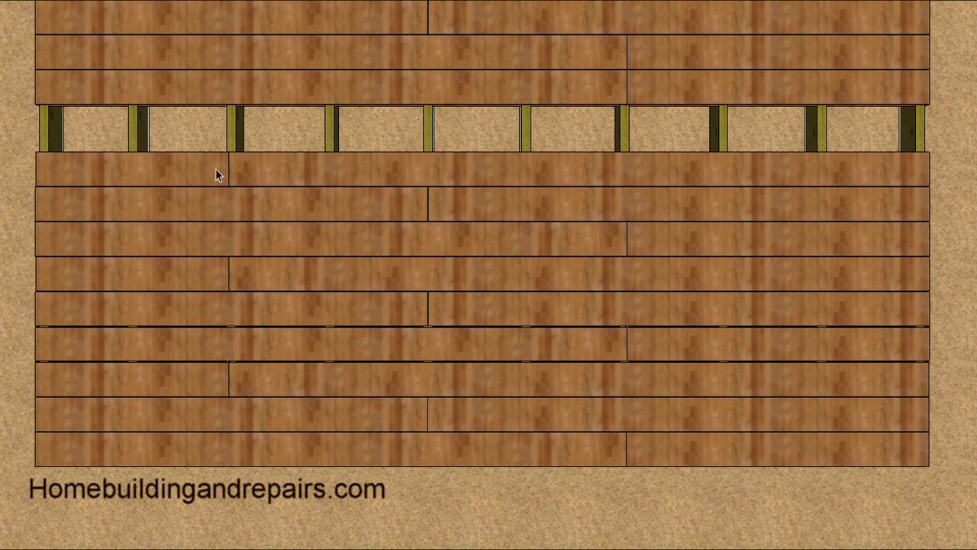
mouse_move(644, 464)
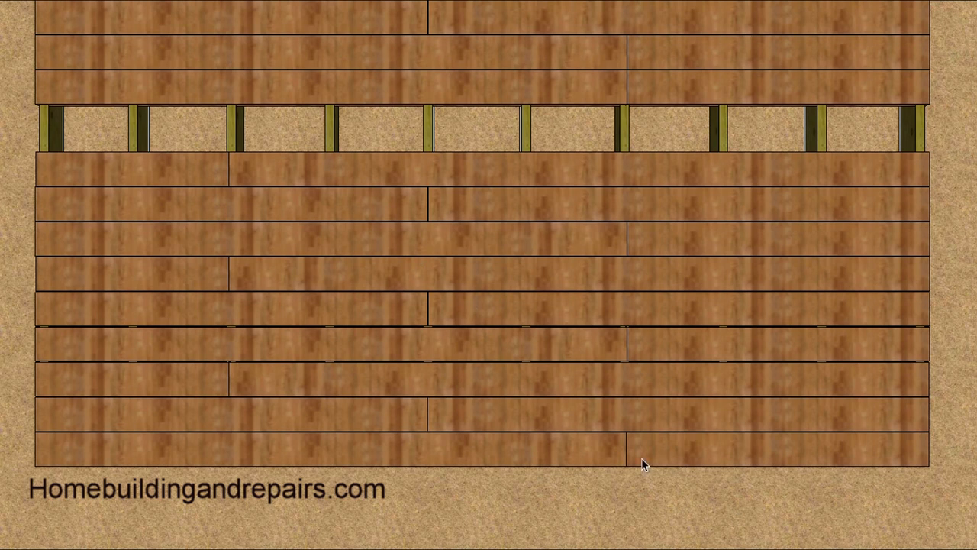
mouse_move(681, 410)
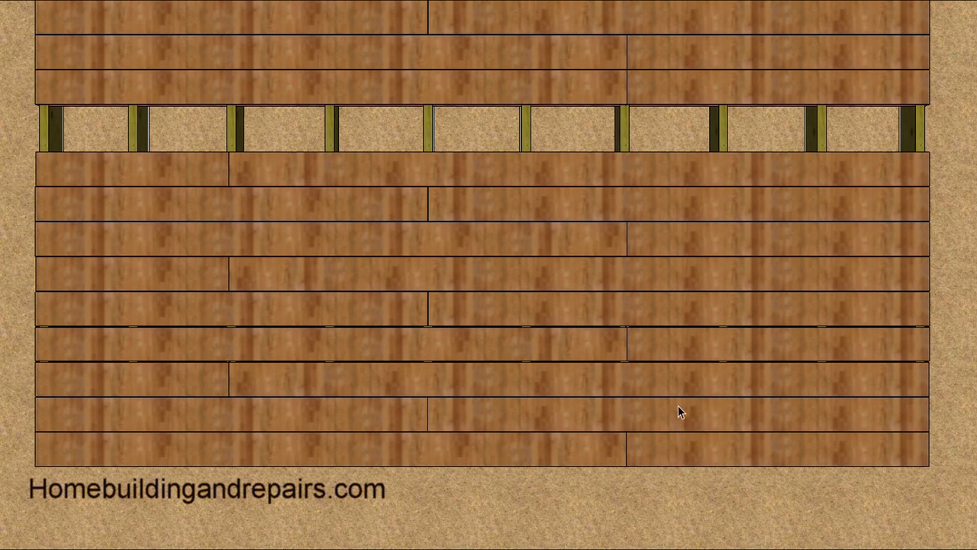
mouse_move(684, 306)
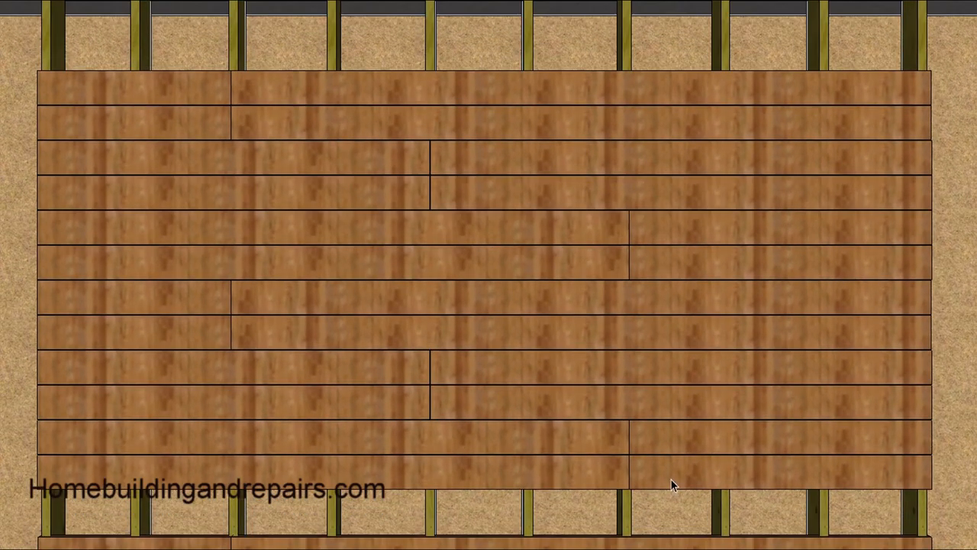
mouse_move(677, 440)
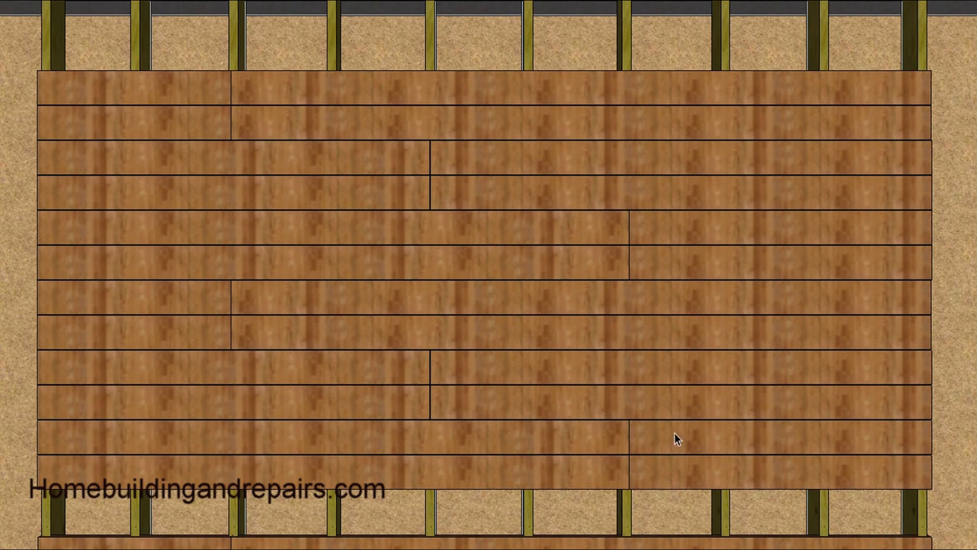
mouse_move(675, 496)
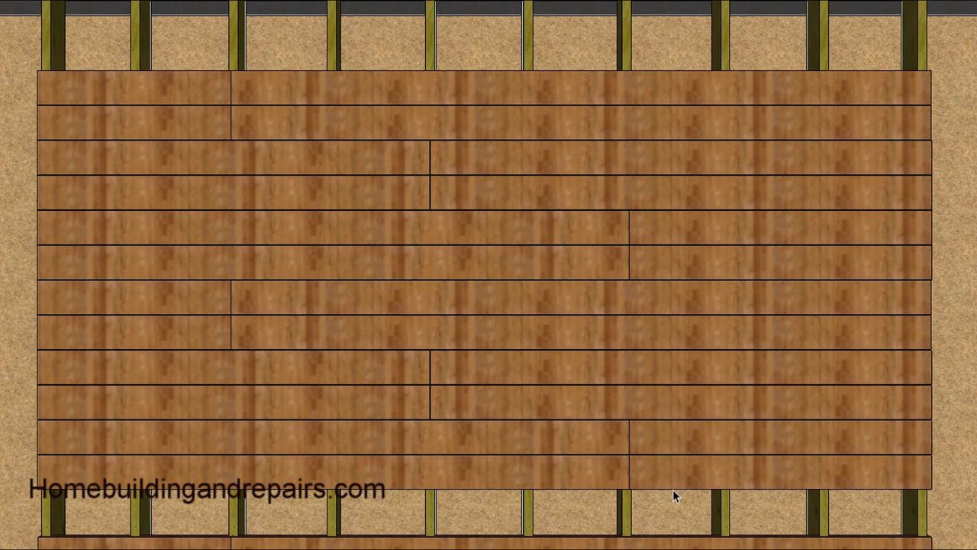
mouse_move(671, 489)
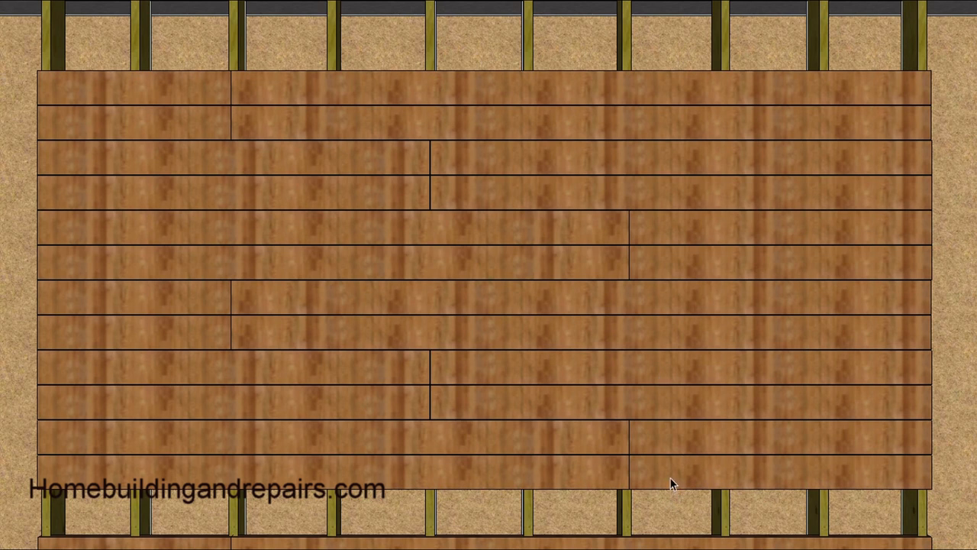
mouse_move(645, 433)
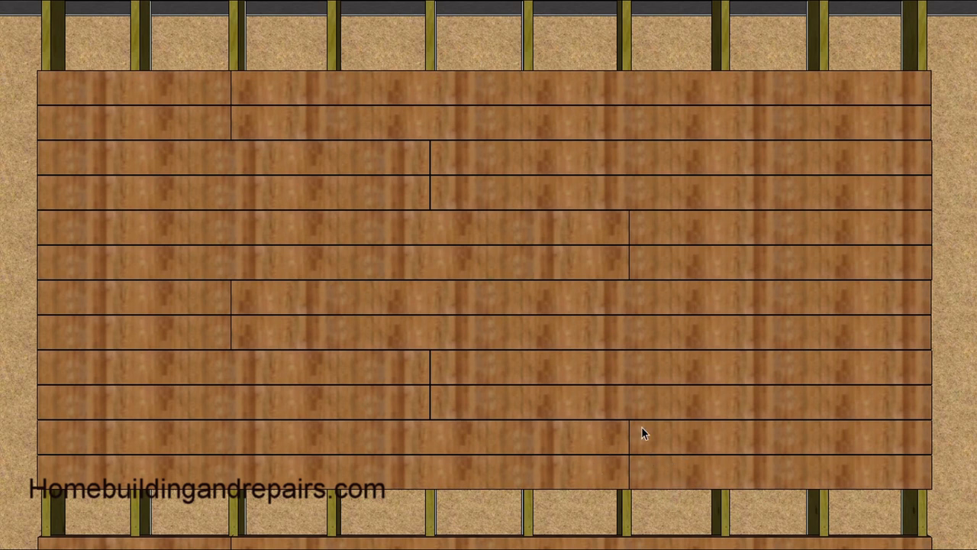
mouse_move(629, 470)
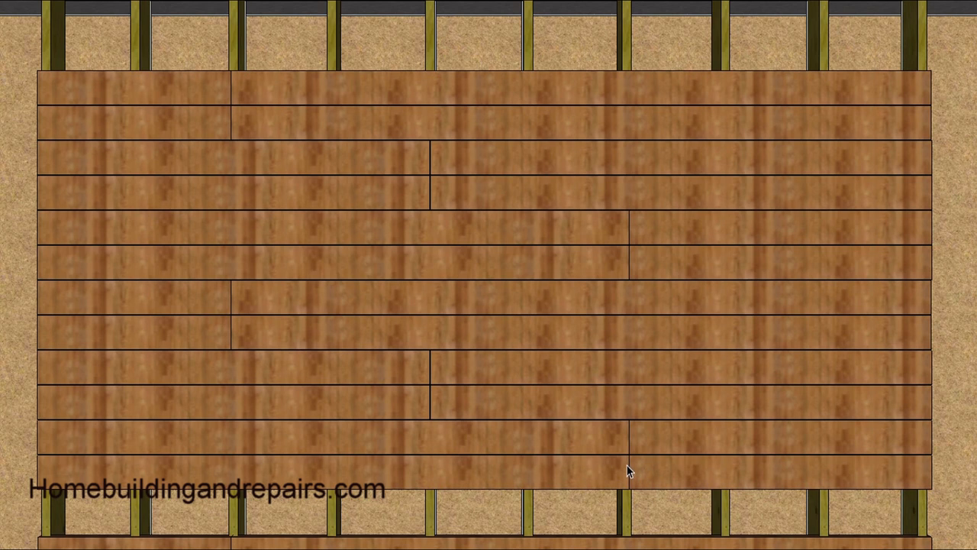
mouse_move(217, 297)
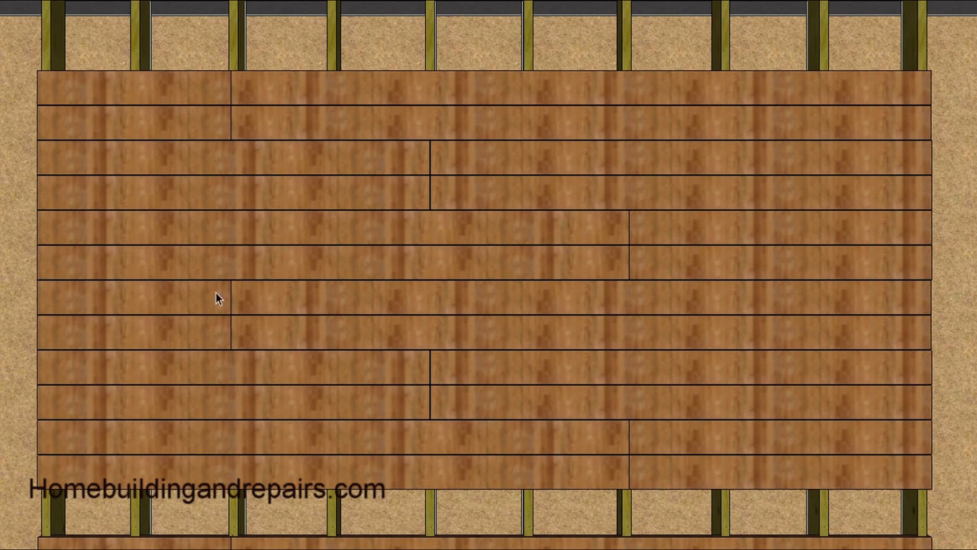
mouse_move(466, 169)
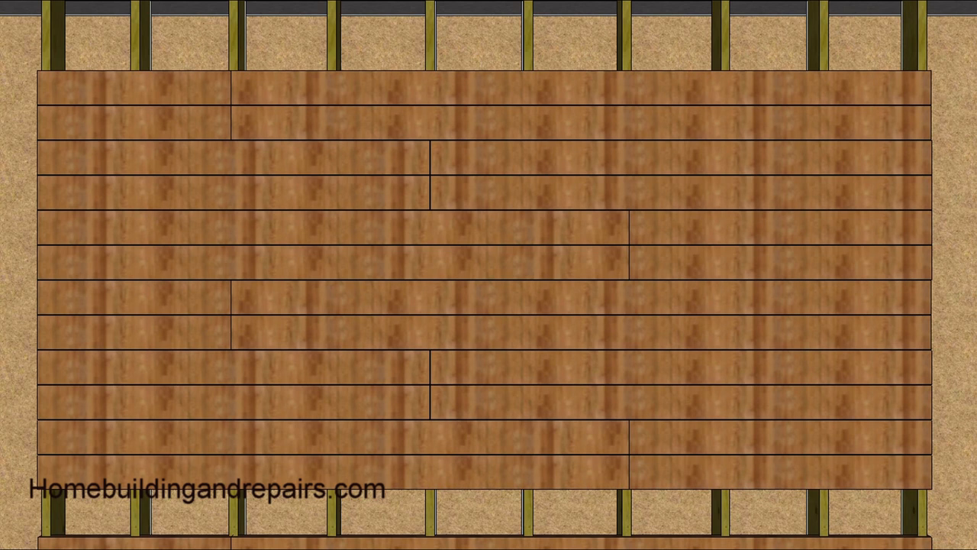
mouse_move(325, 385)
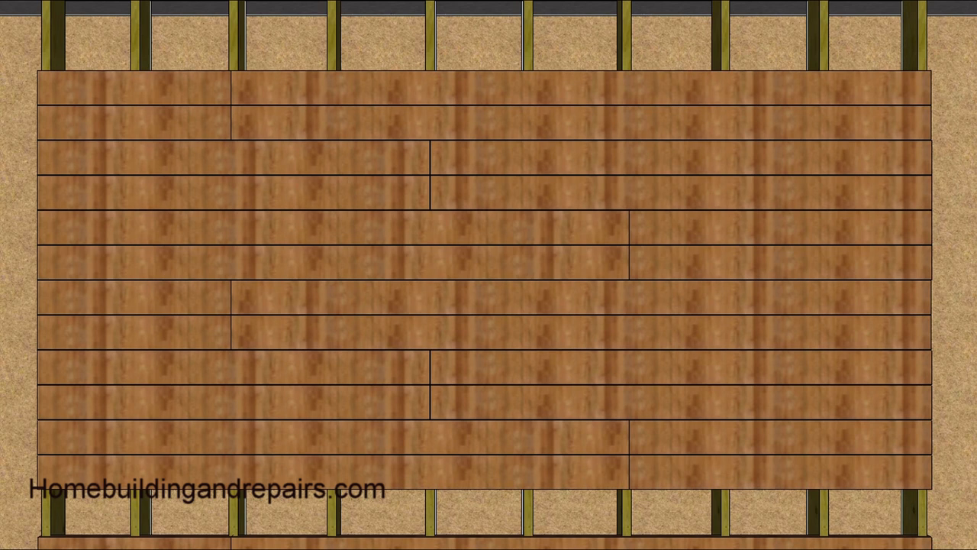
mouse_move(244, 324)
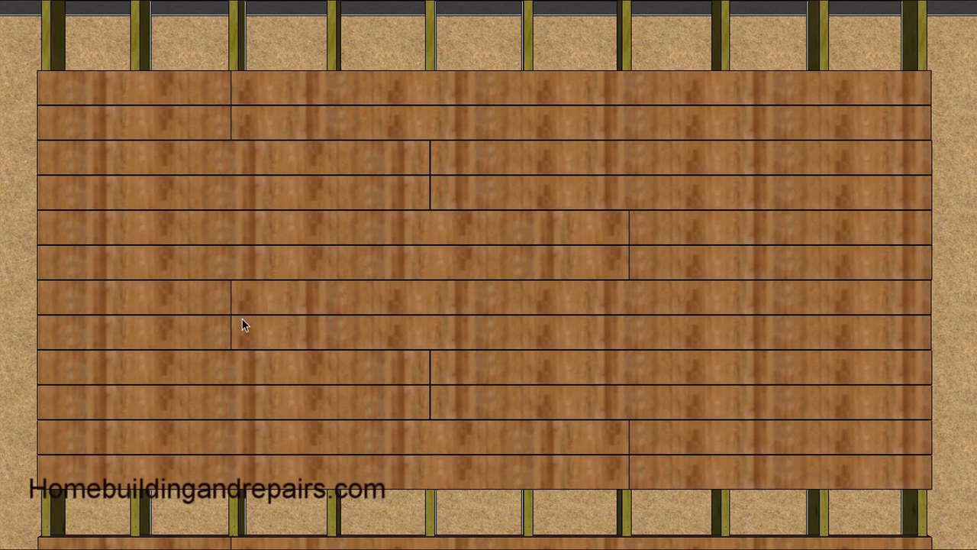
mouse_move(84, 339)
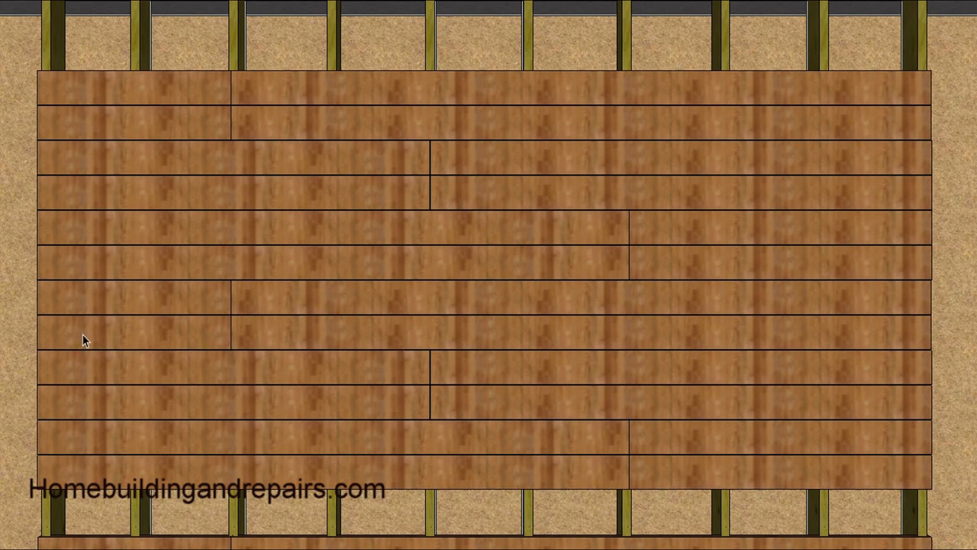
mouse_move(925, 345)
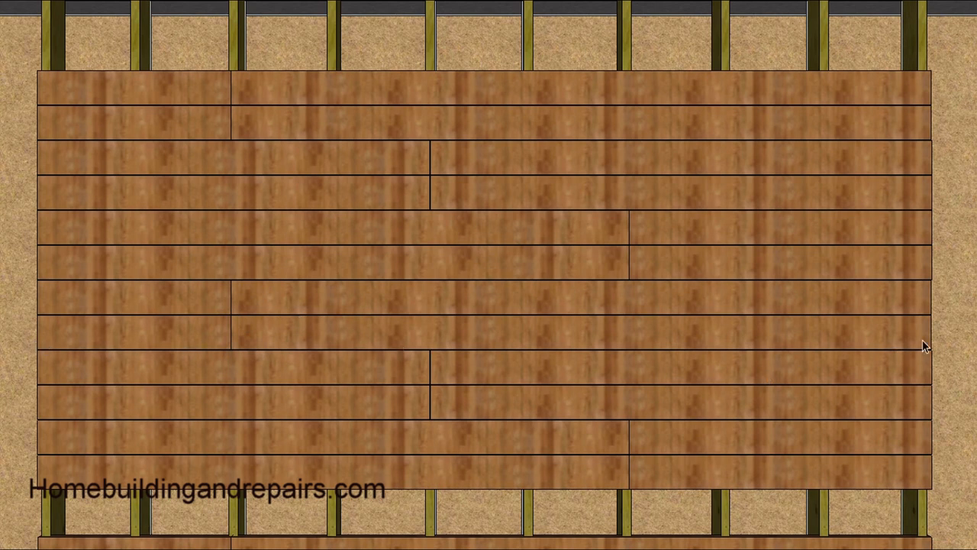
mouse_move(696, 359)
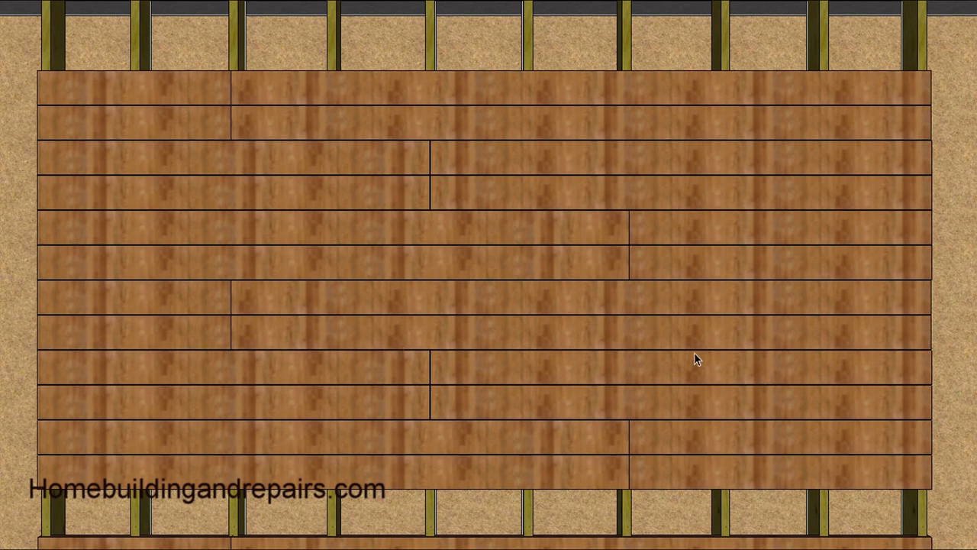
mouse_move(297, 342)
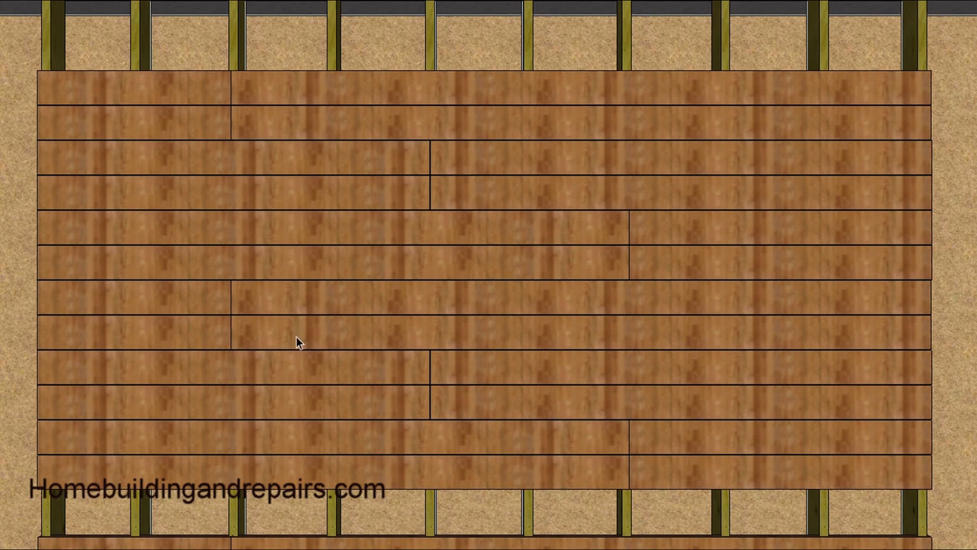
mouse_move(245, 345)
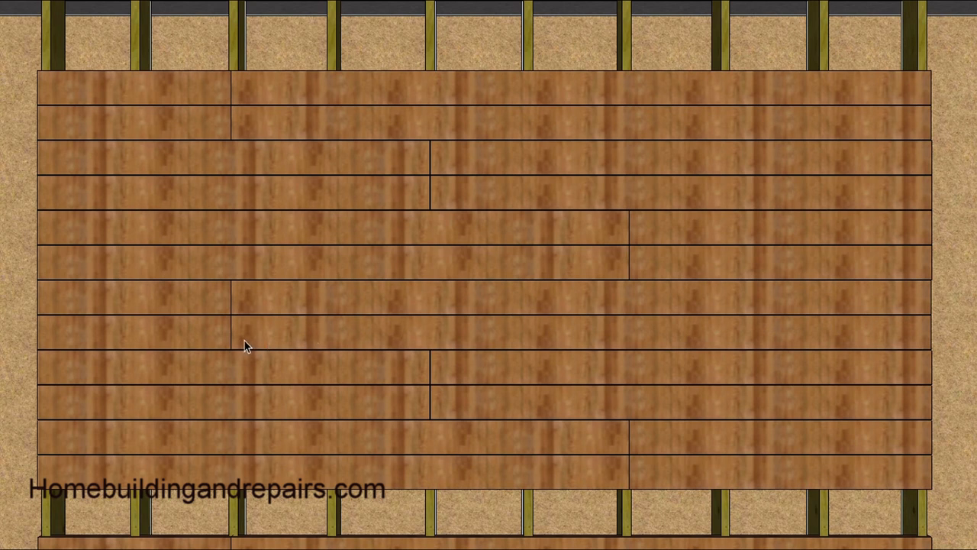
mouse_move(235, 334)
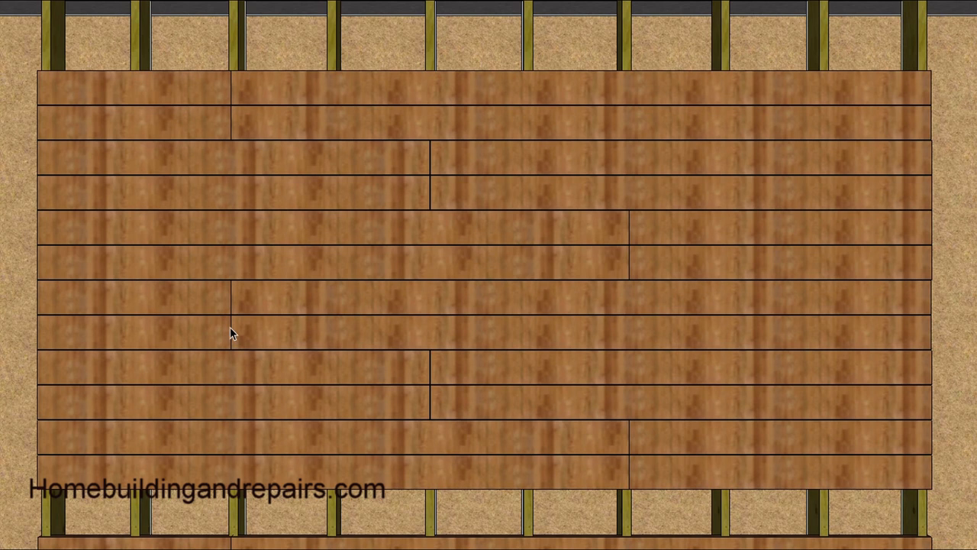
mouse_move(235, 330)
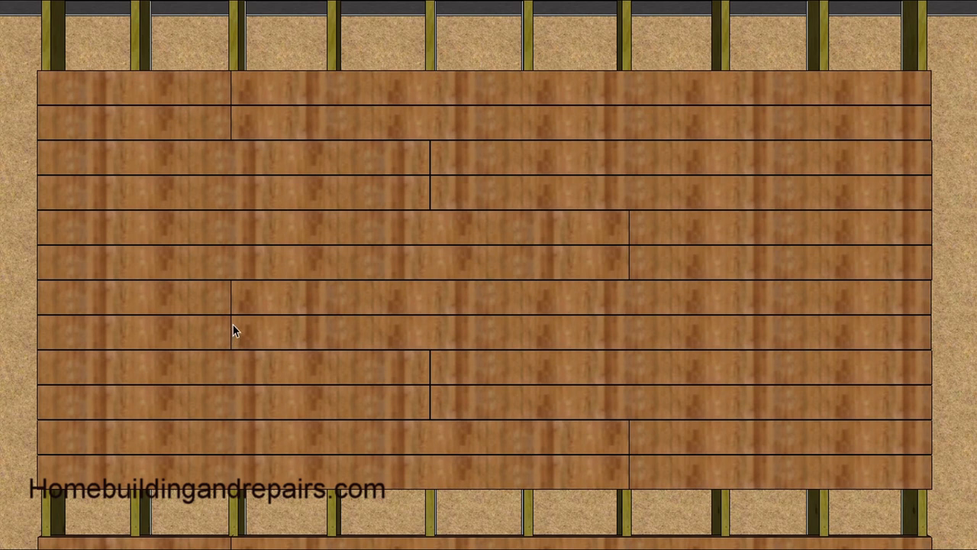
mouse_move(235, 321)
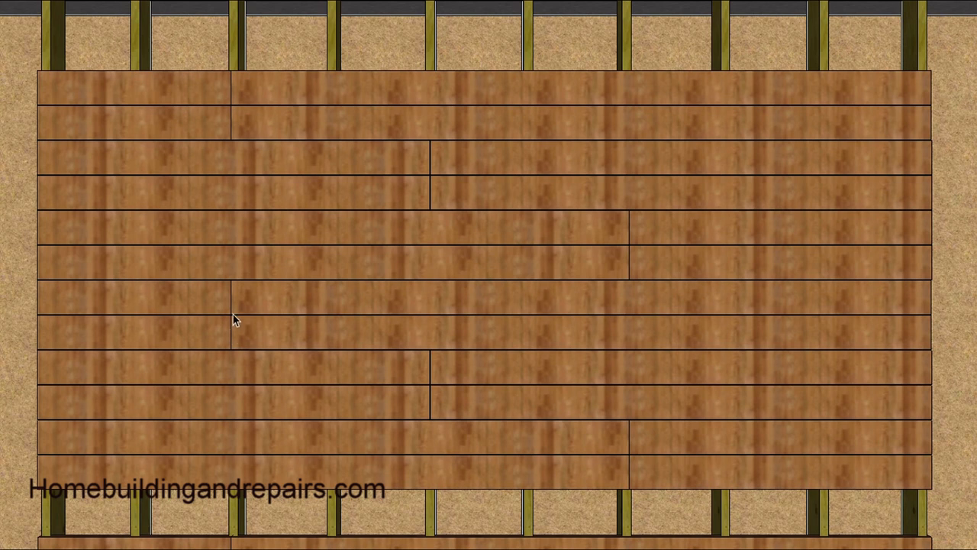
mouse_move(893, 333)
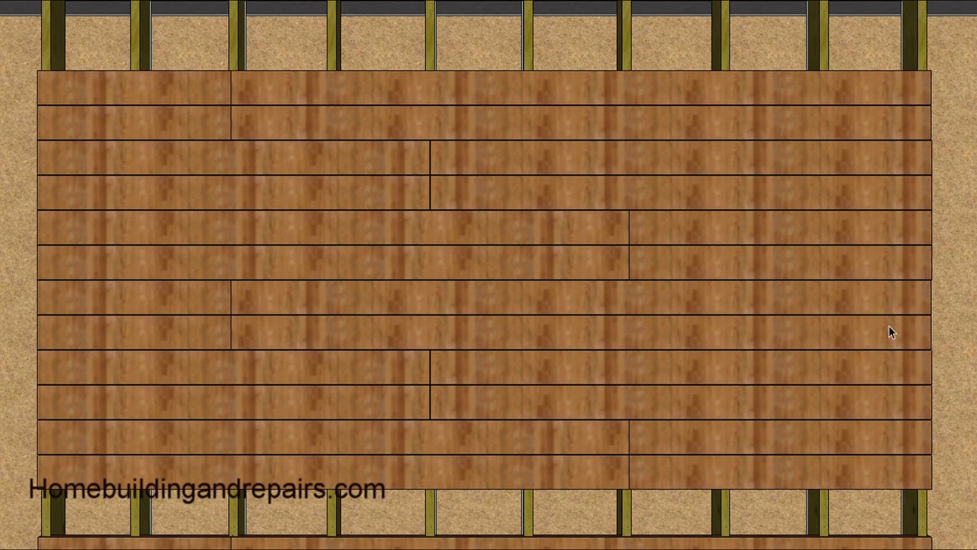
mouse_move(653, 253)
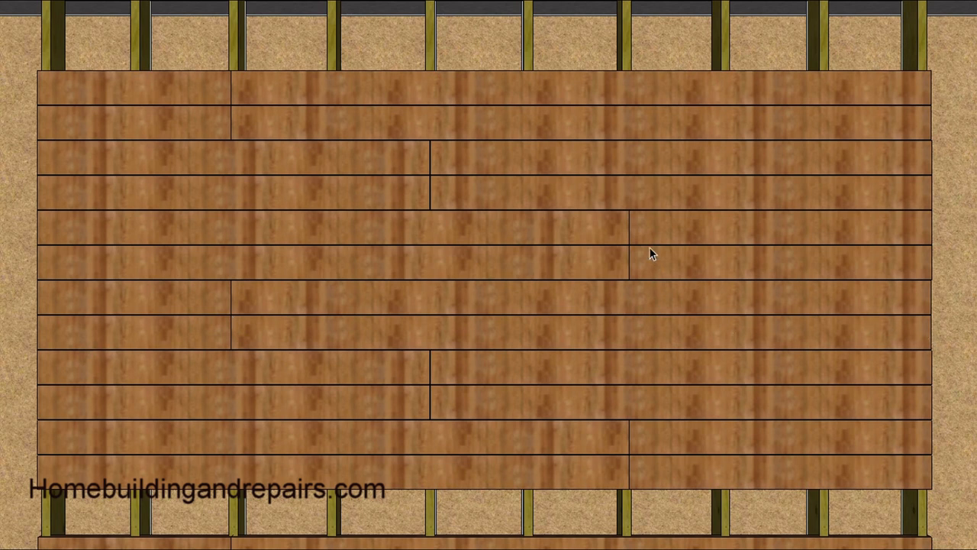
mouse_move(626, 239)
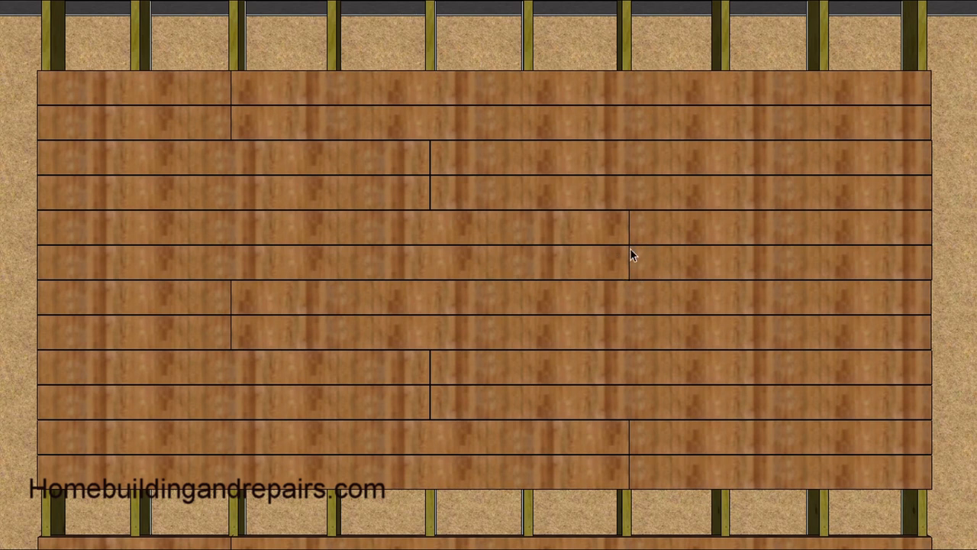
mouse_move(640, 243)
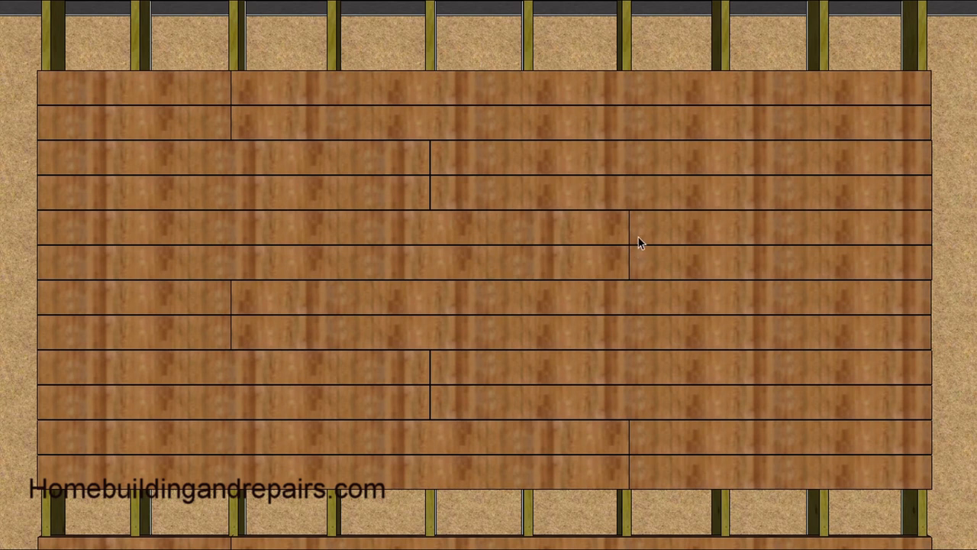
mouse_move(629, 273)
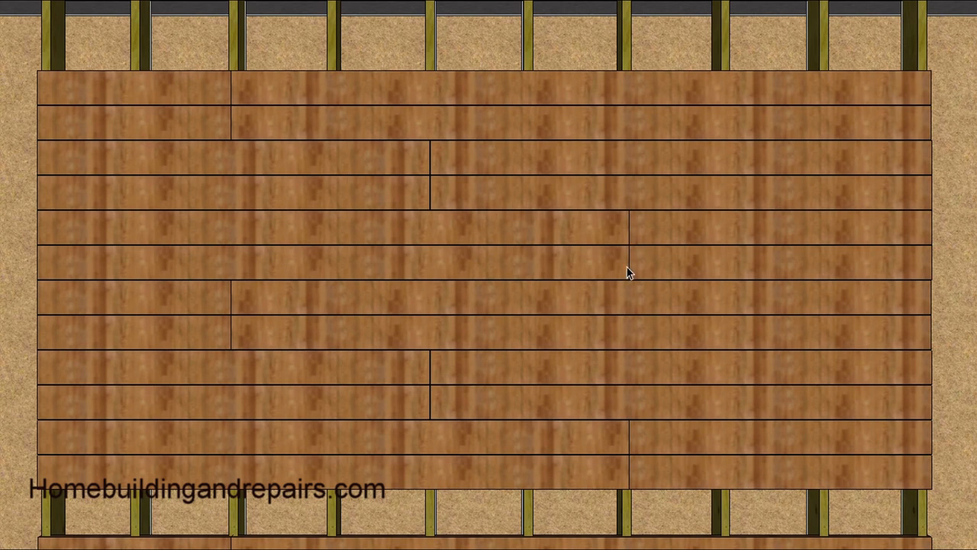
mouse_move(634, 252)
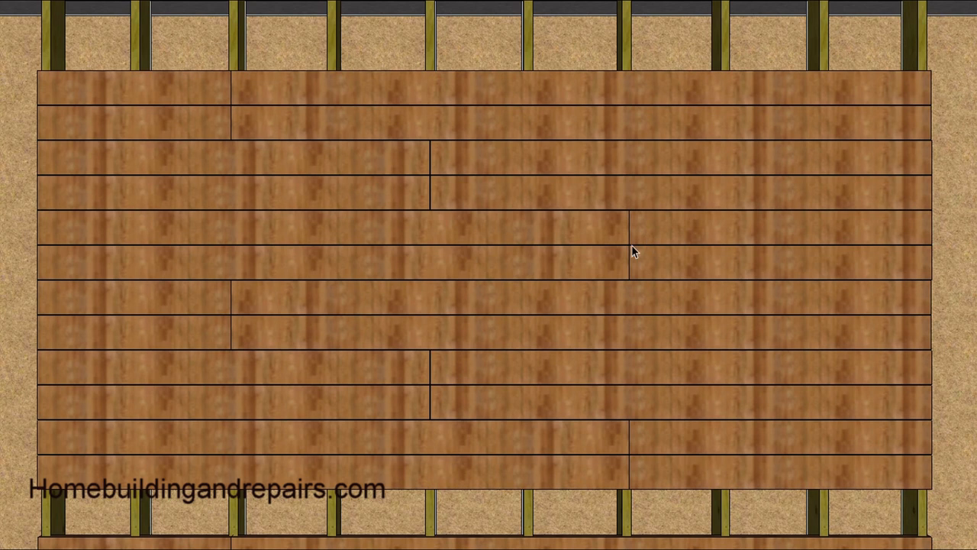
mouse_move(639, 244)
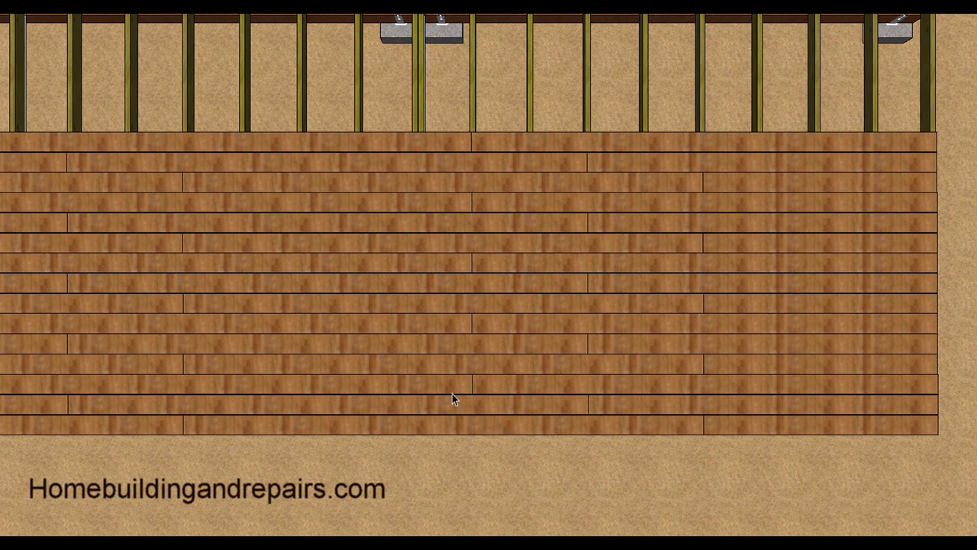
mouse_move(553, 374)
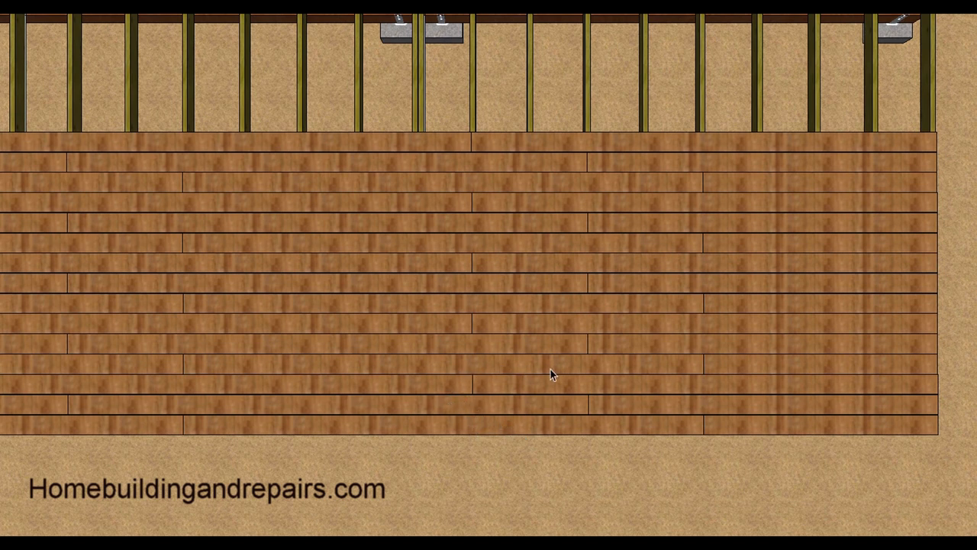
mouse_move(474, 368)
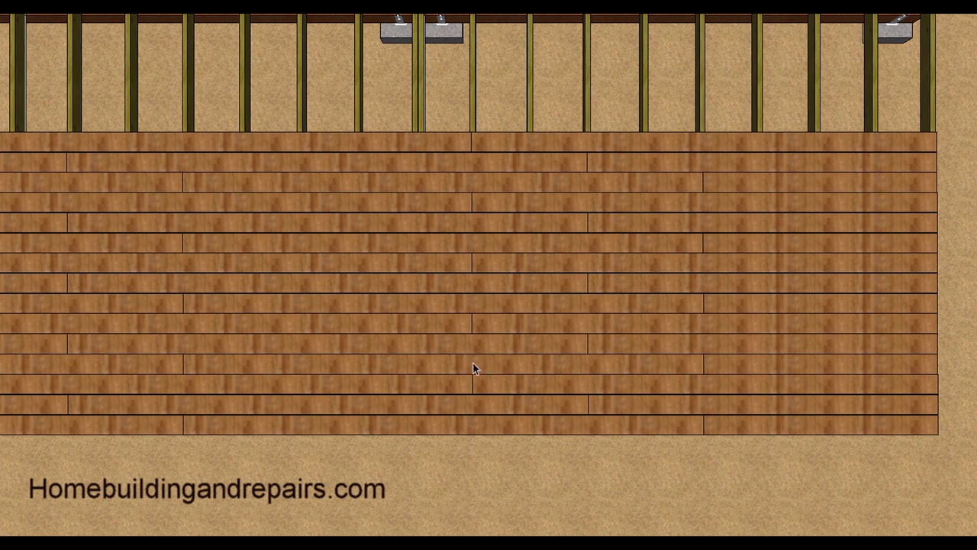
mouse_move(461, 371)
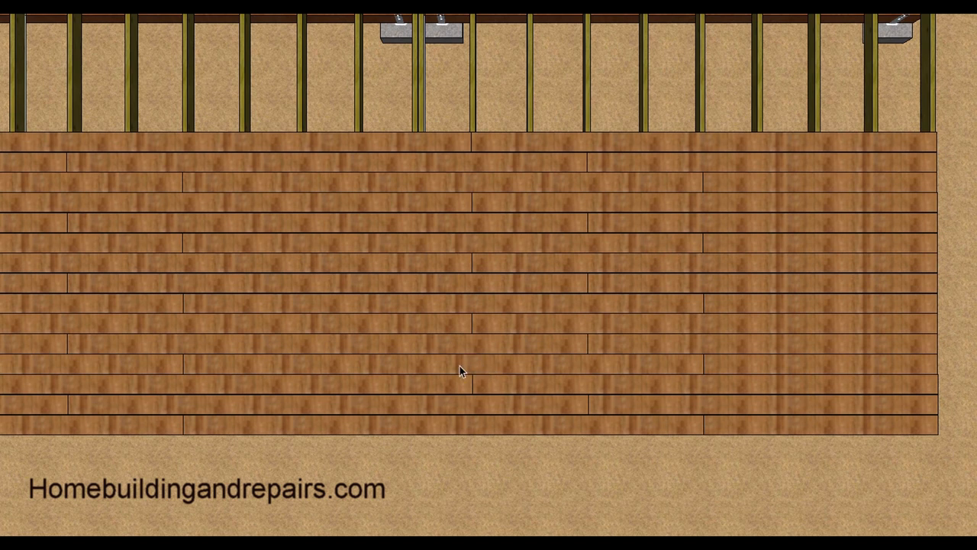
mouse_move(477, 403)
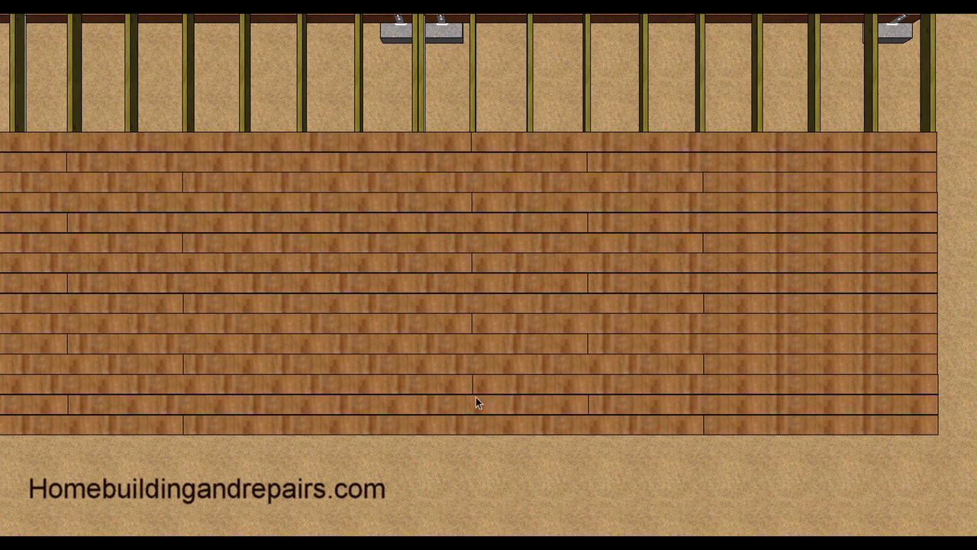
mouse_move(476, 211)
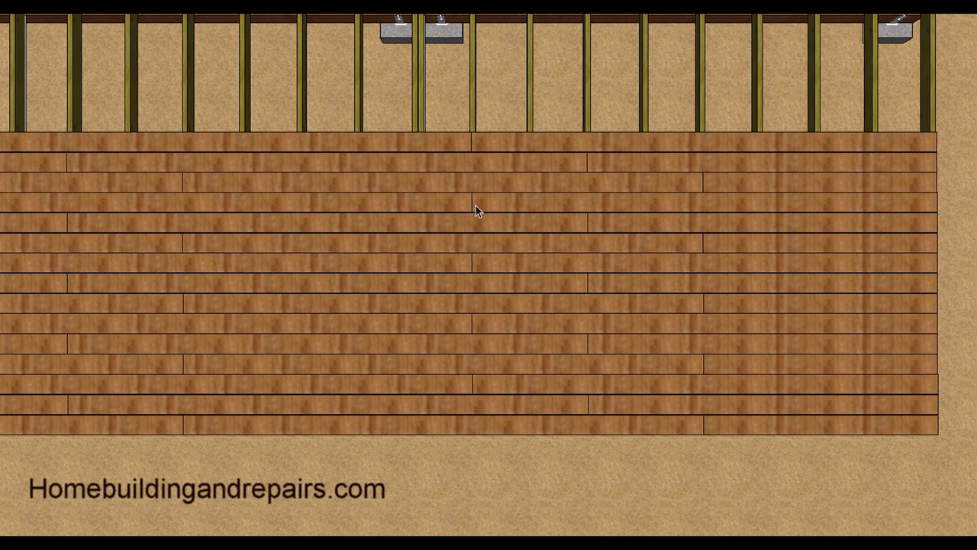
mouse_move(186, 213)
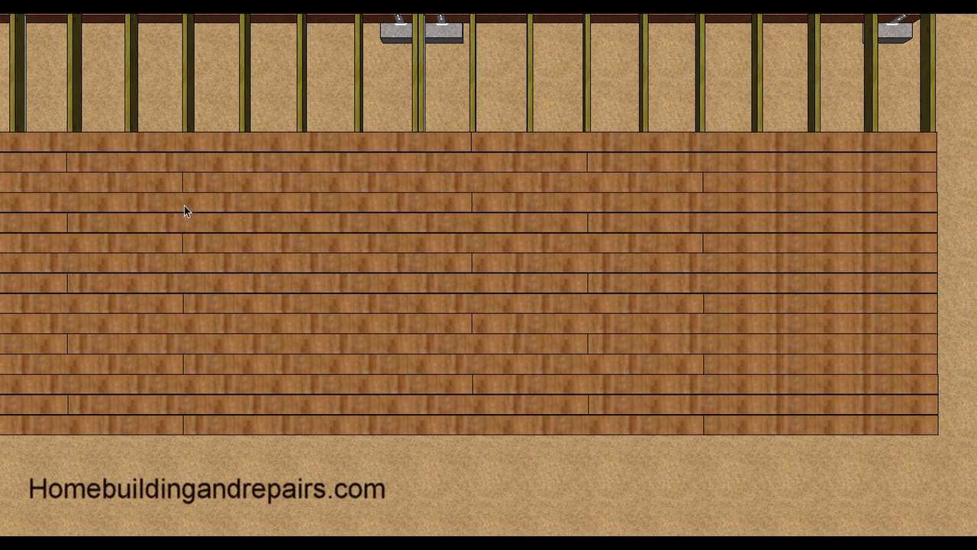